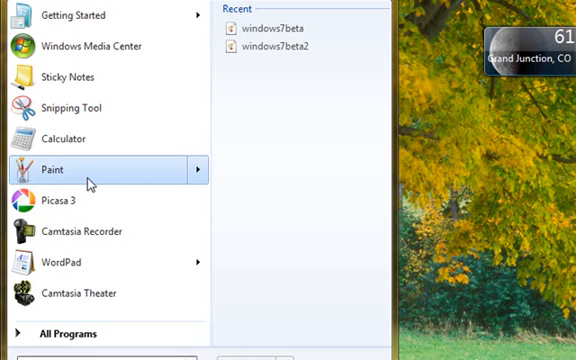
mouse_move(270, 63)
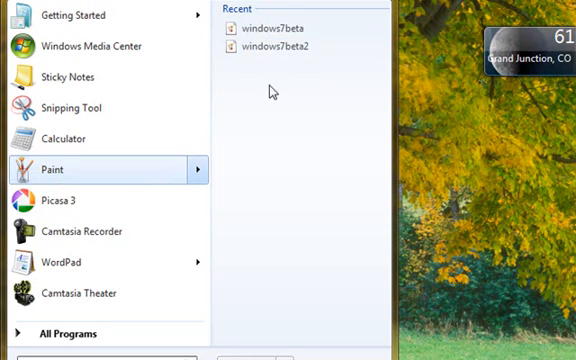
mouse_move(281, 62)
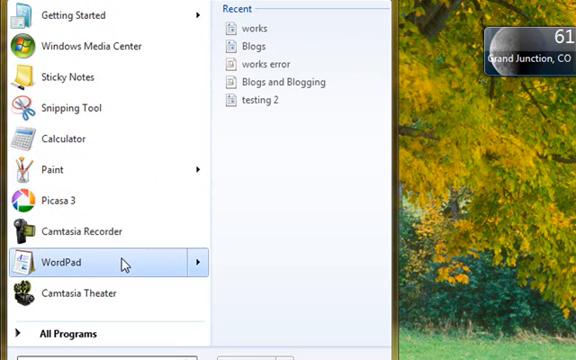
mouse_move(270, 28)
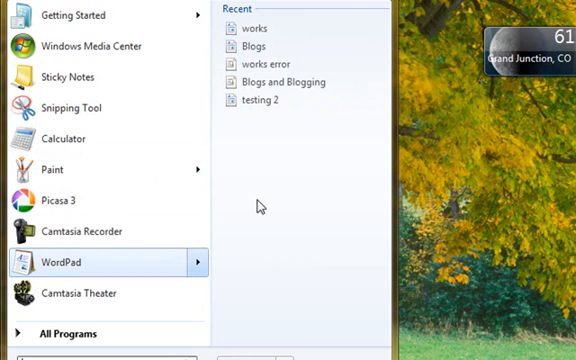
mouse_move(73, 266)
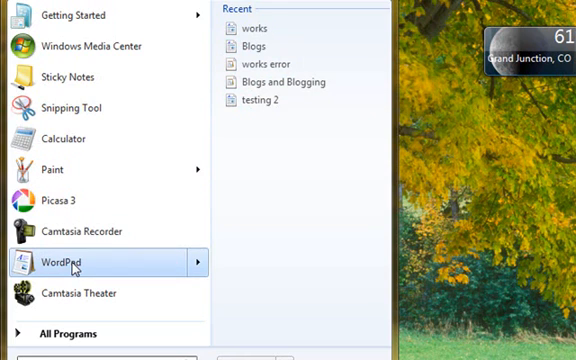
Launch WordPad with a blank document and show its print, quick print and preview options
click(69, 262)
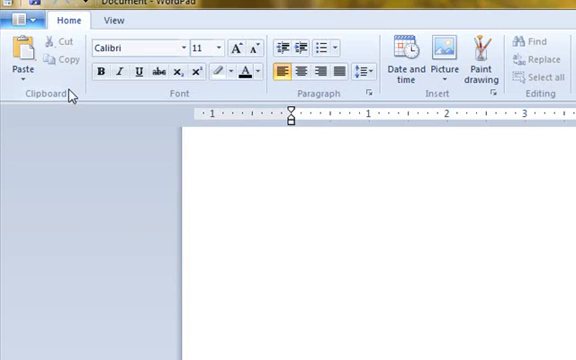
click(289, 140)
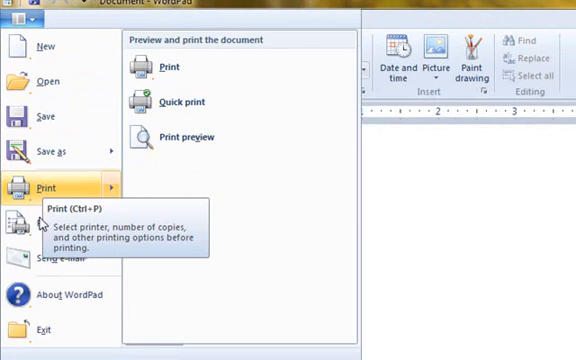
Reopen WordPad's application menu to show Save as formats like Rich Text, OOXML, ODT
click(20, 20)
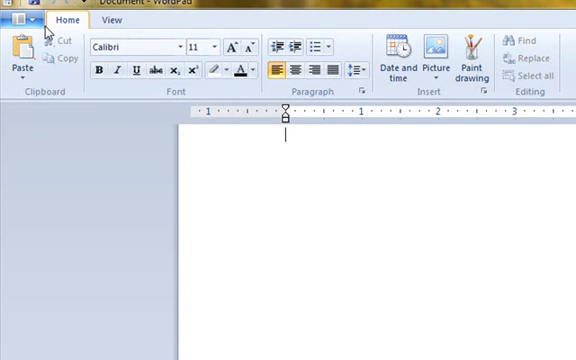
click(20, 18)
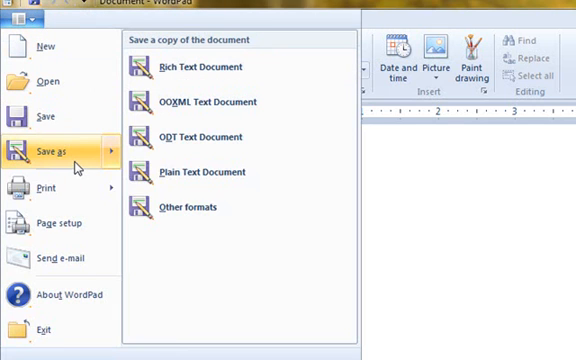
mouse_move(50, 152)
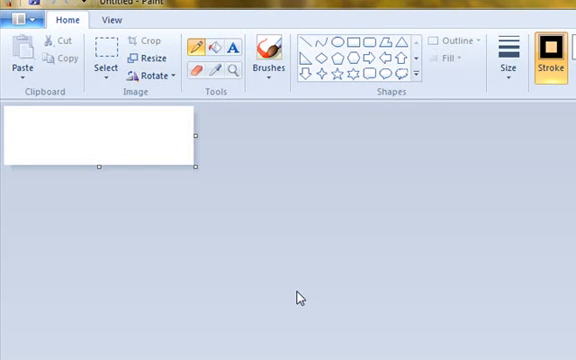
mouse_move(400, 203)
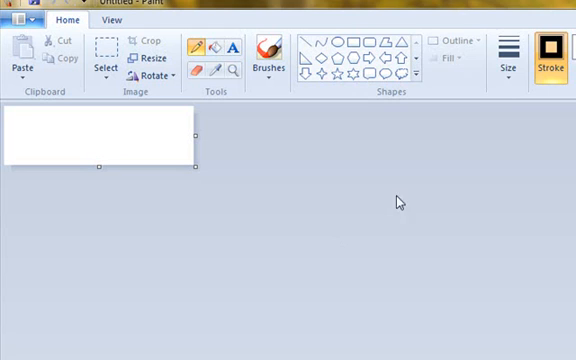
mouse_move(453, 41)
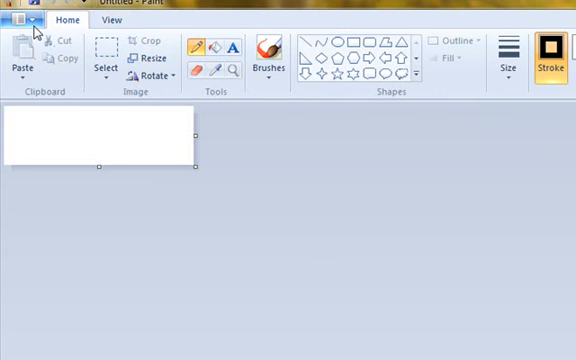
click(22, 19)
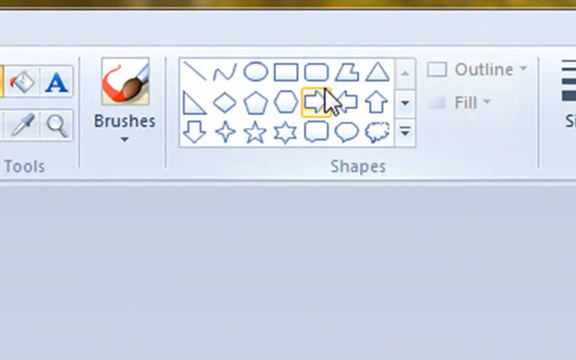
mouse_move(316, 100)
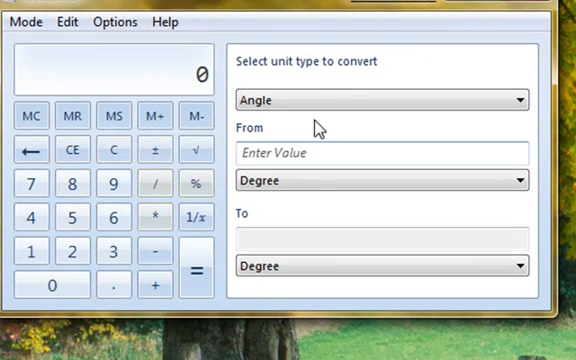
Set Calculator's converter to Temperature, Celsius to Fahrenheit, and enter 50
click(383, 100)
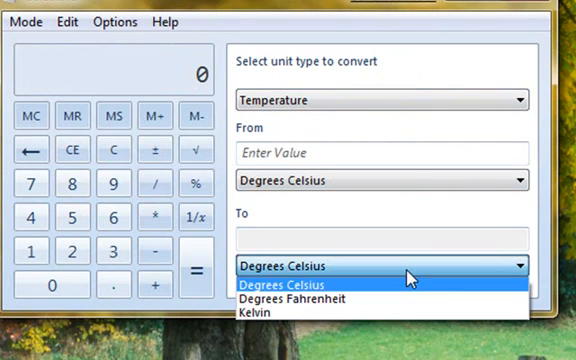
click(303, 300)
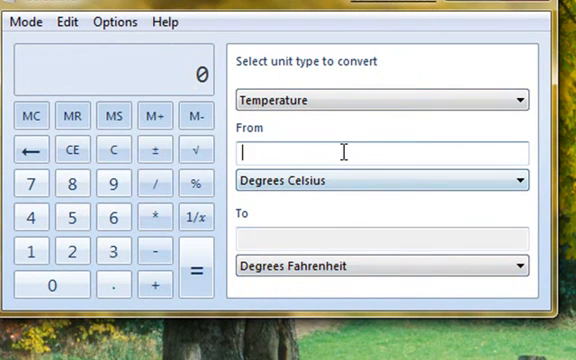
text(50)
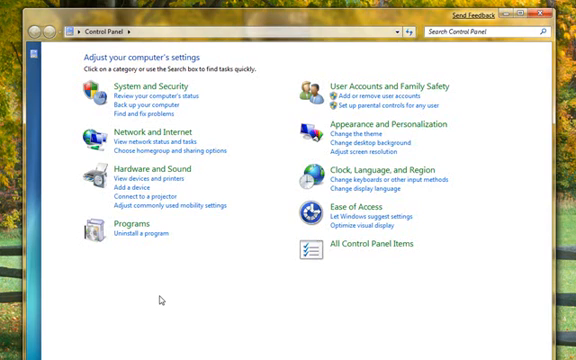
mouse_move(262, 147)
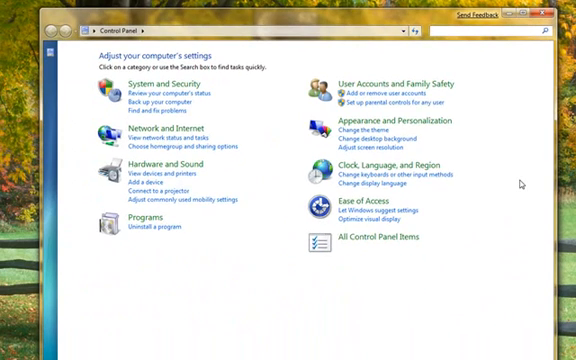
Type 'fon' into the Control Panel search box to find font settings
text(fon)
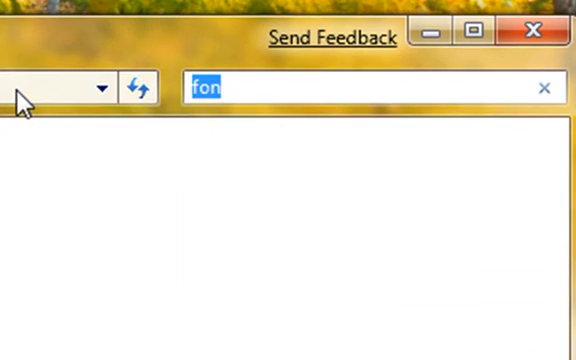
Search Control Panel for 'remo' to list Programs and Features and RemoteApp connections
text(remo)
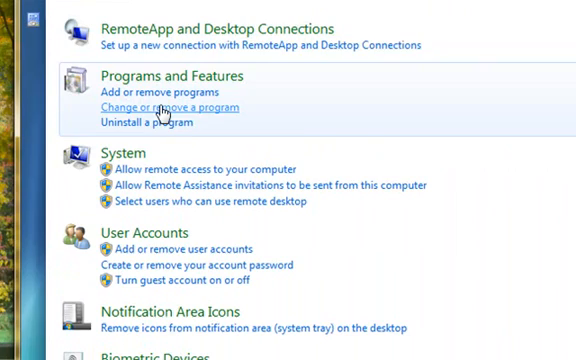
text(remo)
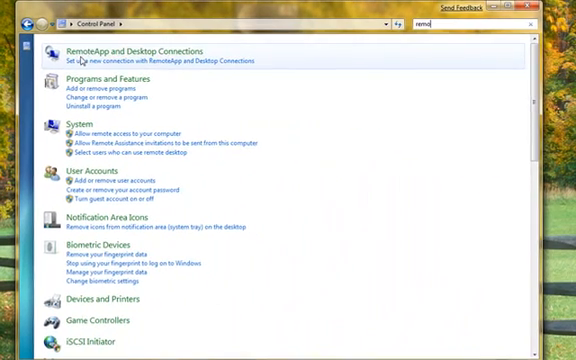